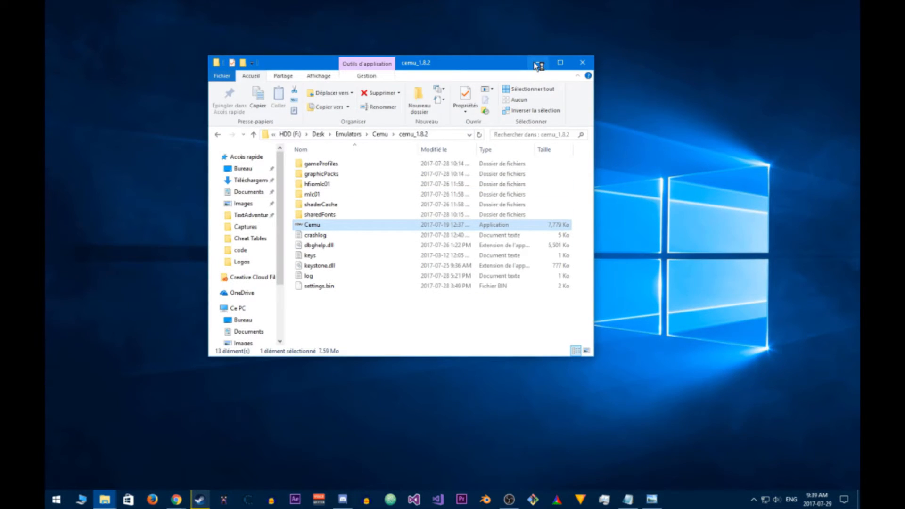
- Launch Breath of the Wild in Cemu and attach Cheat Engine to the Cemu process
double_click(312, 224)
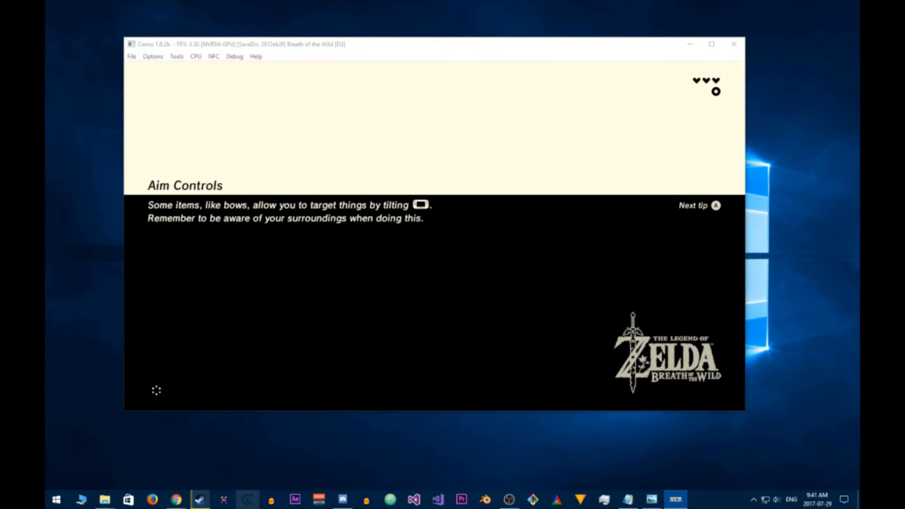
click(247, 499)
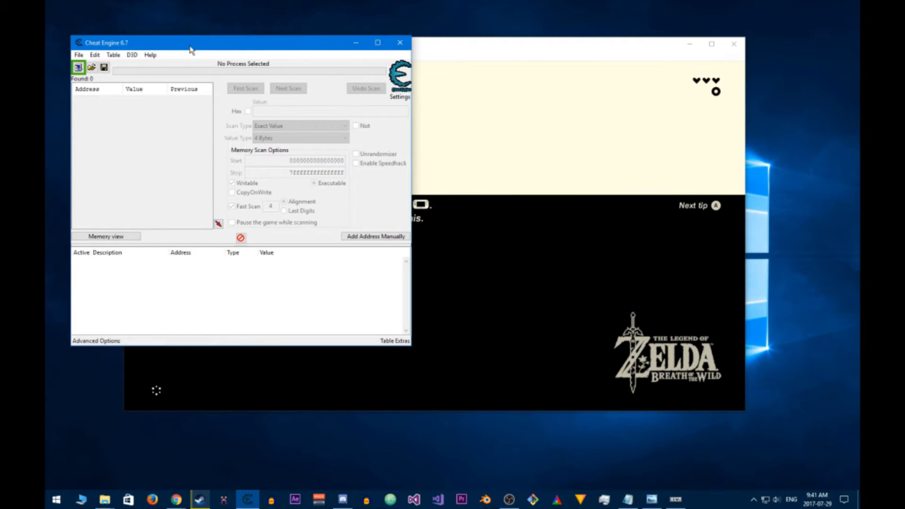
click(78, 67)
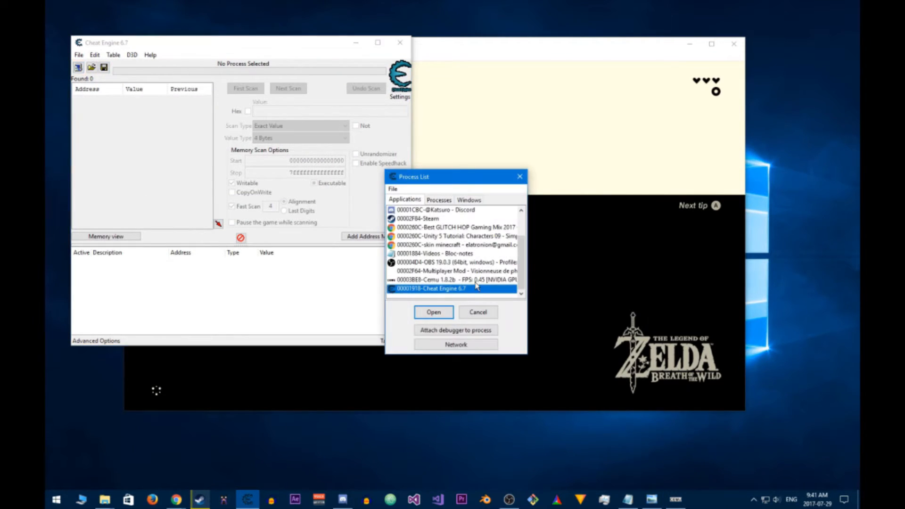
click(433, 311)
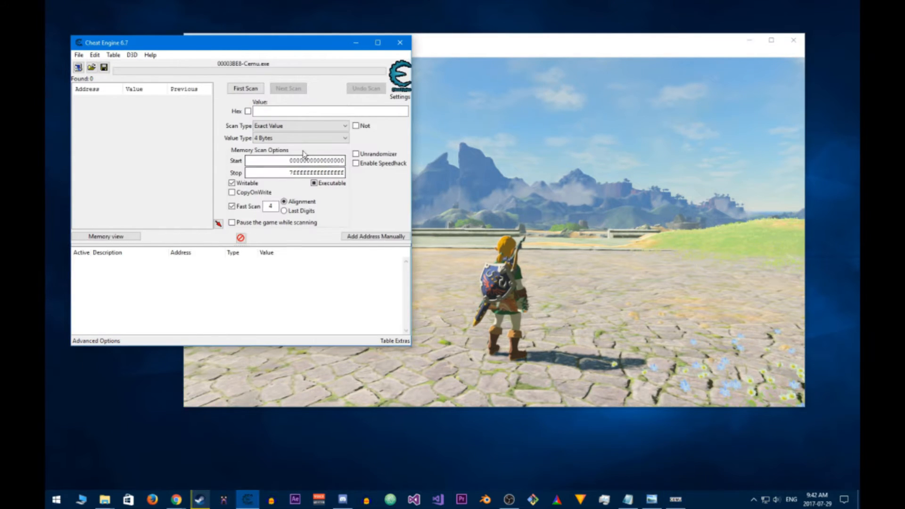
text(@)
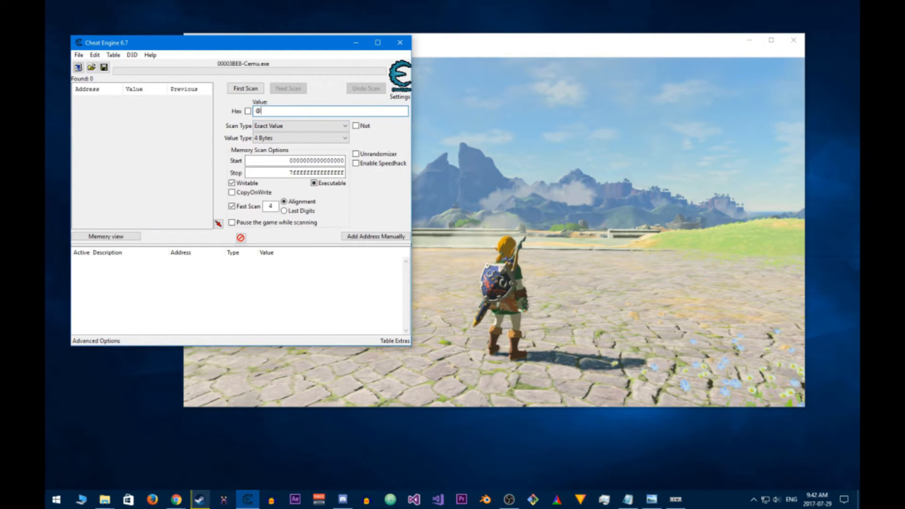
text(NormalArrow)
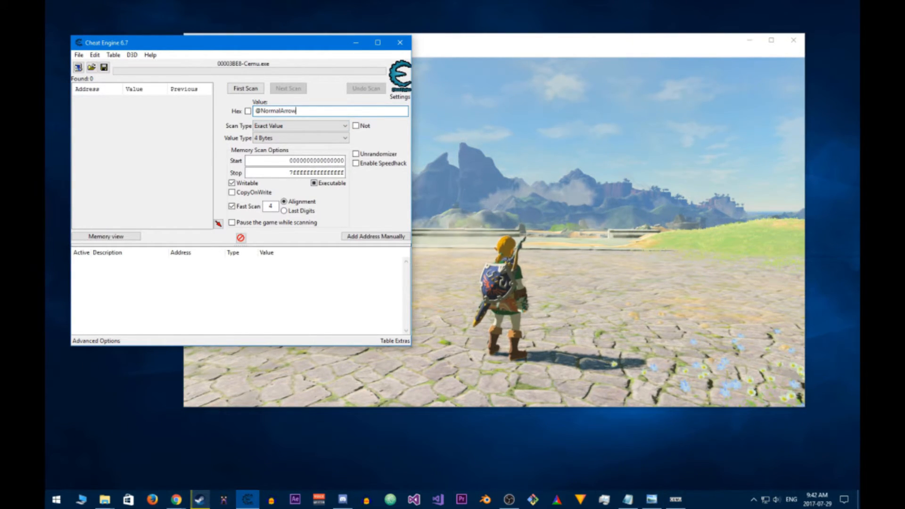
click(245, 89)
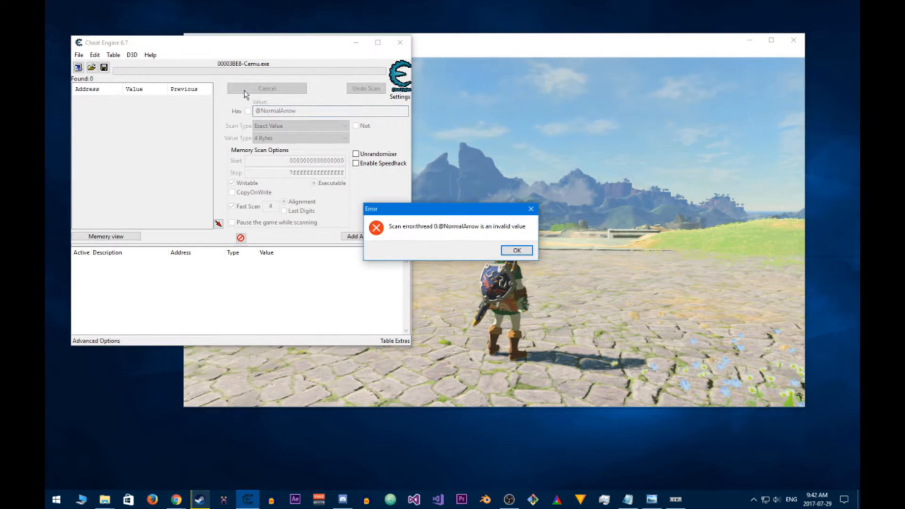
click(515, 250)
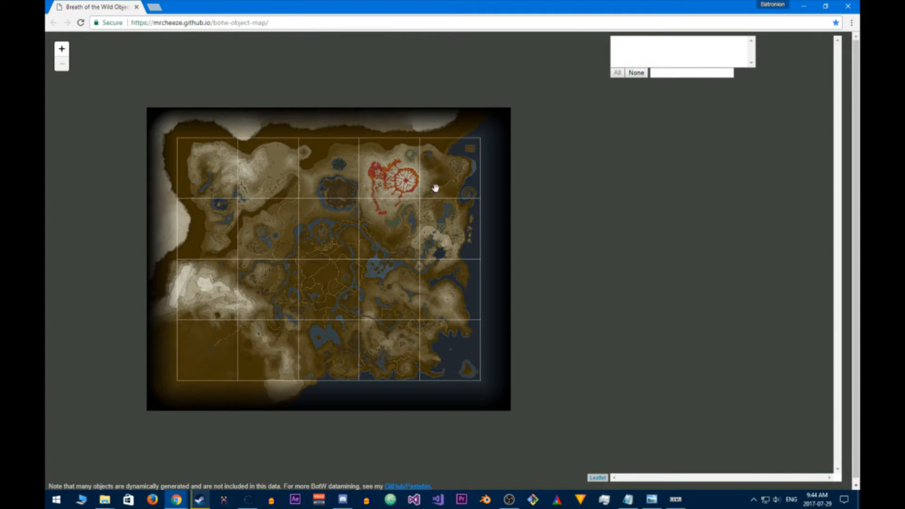
mouse_move(736, 287)
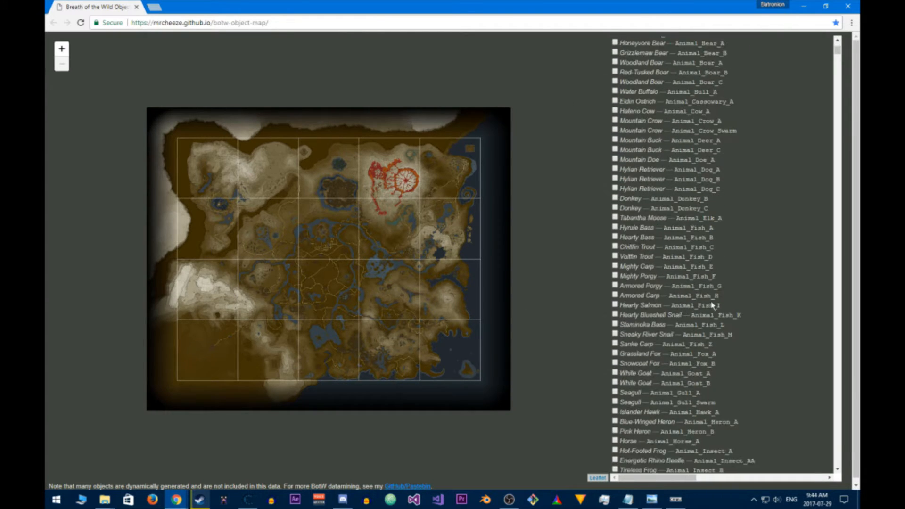
- Filter the object map list by 'npc' and select the NPC_oasis062 name
scroll(down, 3)
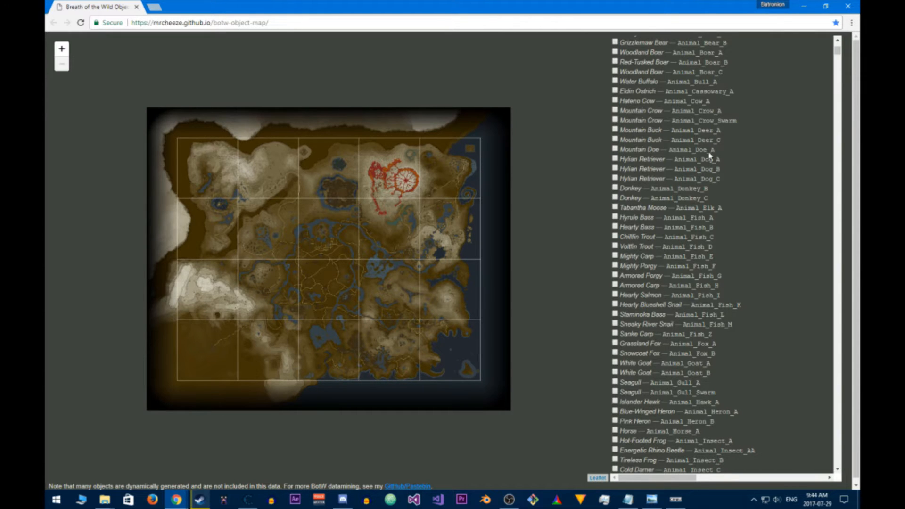
scroll(down, 3)
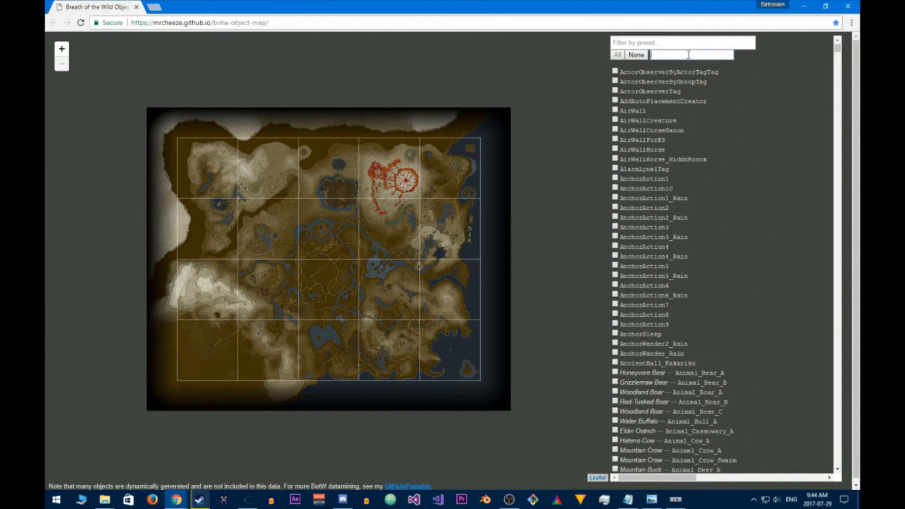
text(n)
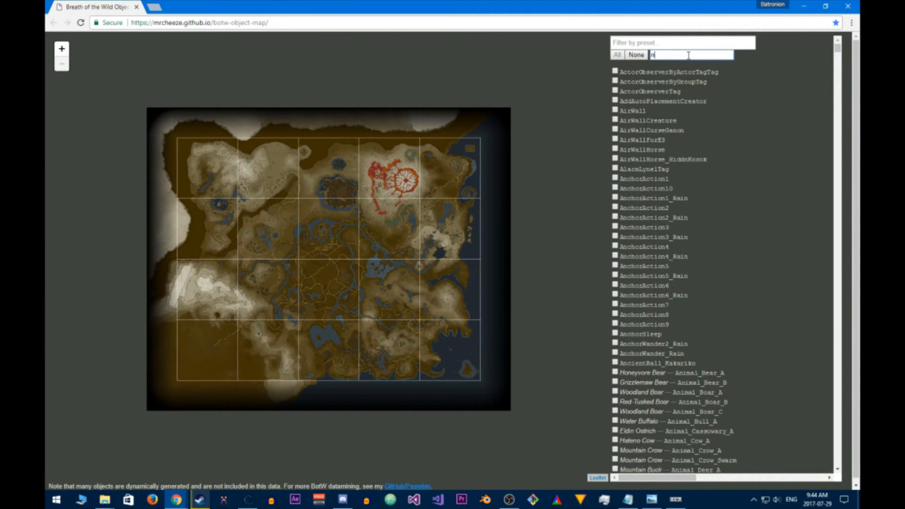
text(pc)
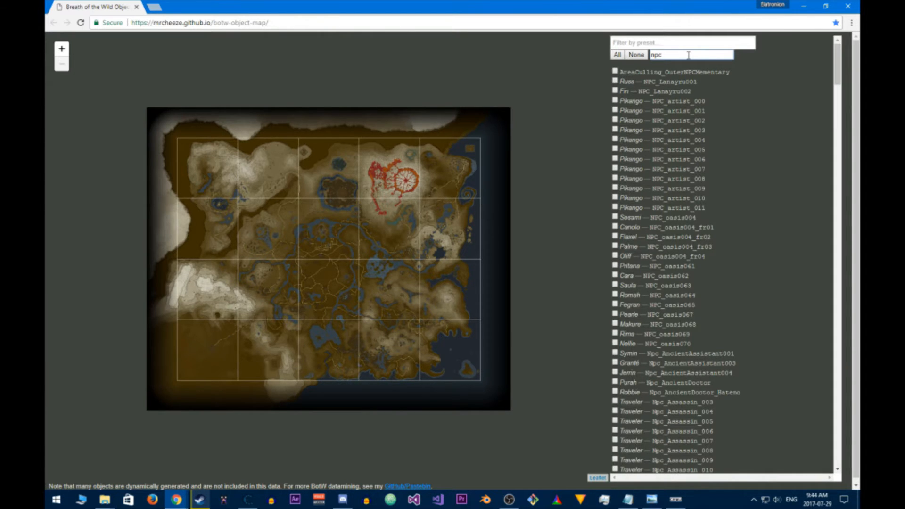
mouse_move(712, 252)
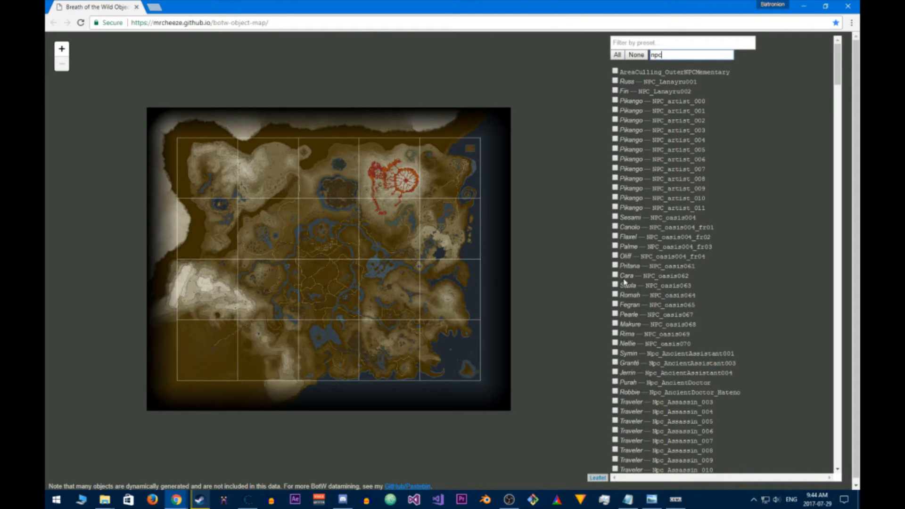
double_click(648, 276)
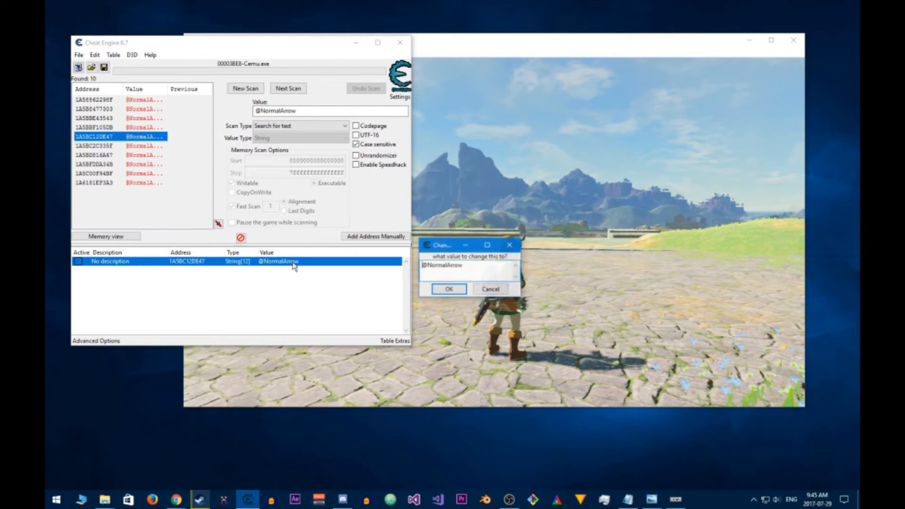
text(@NPC_oasis062)
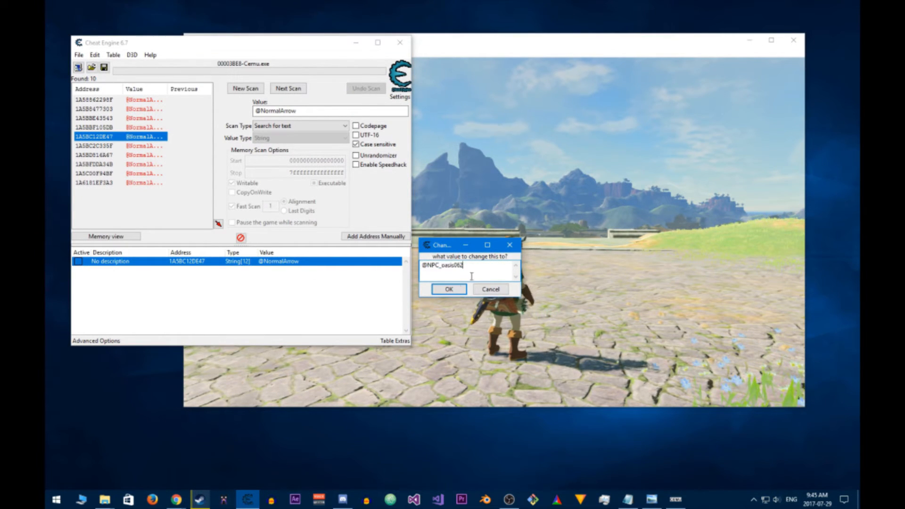
click(450, 289)
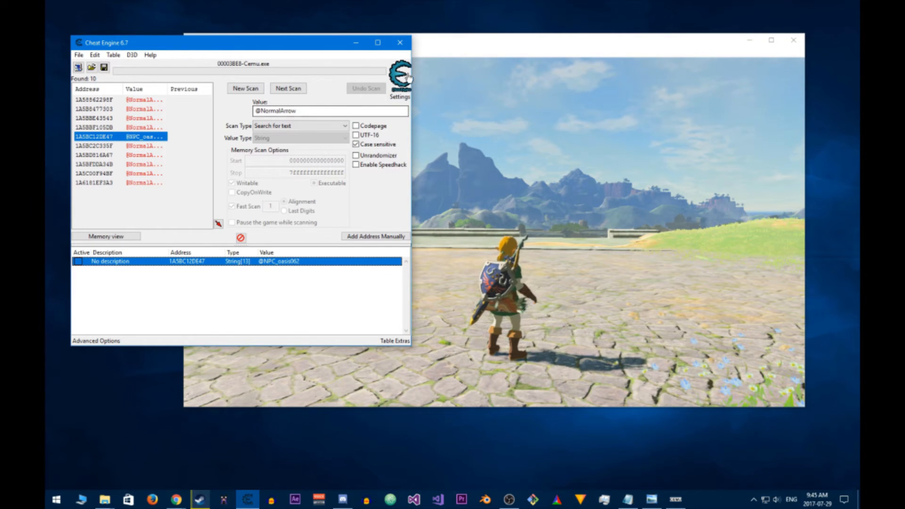